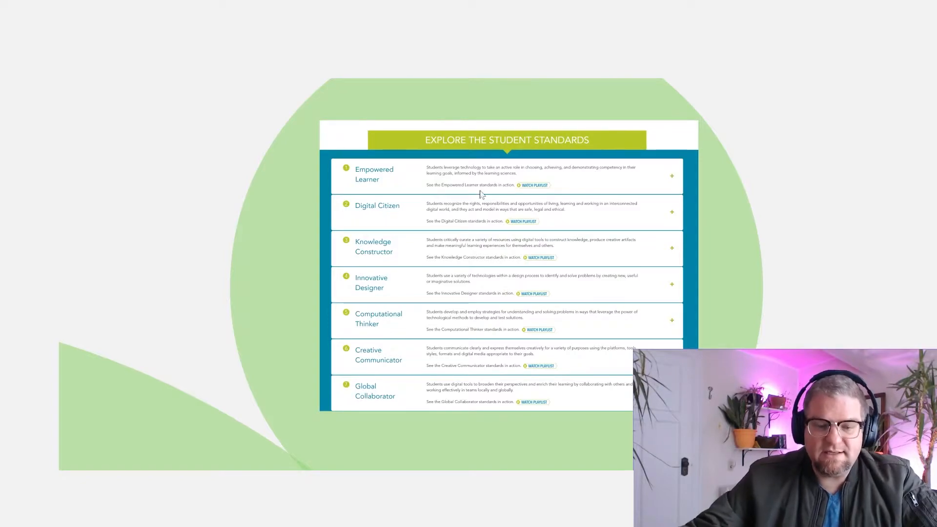
mouse_move(452, 357)
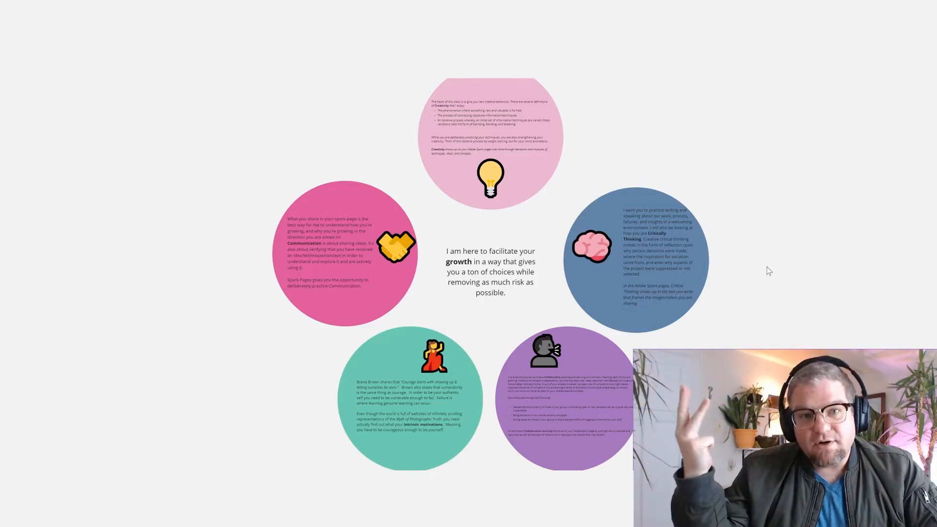
Zoom into the pink light-bulb Creativity circle to display its definitions
left_click(490, 137)
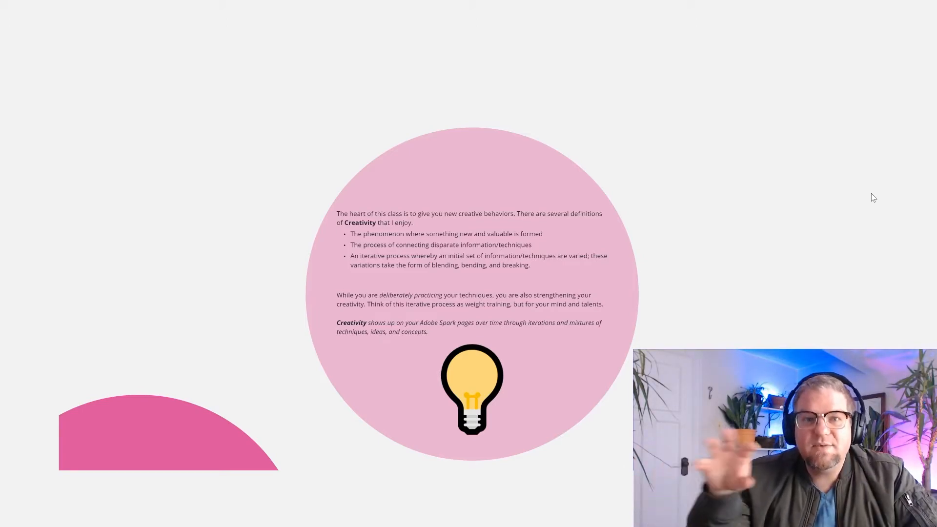
mouse_move(869, 204)
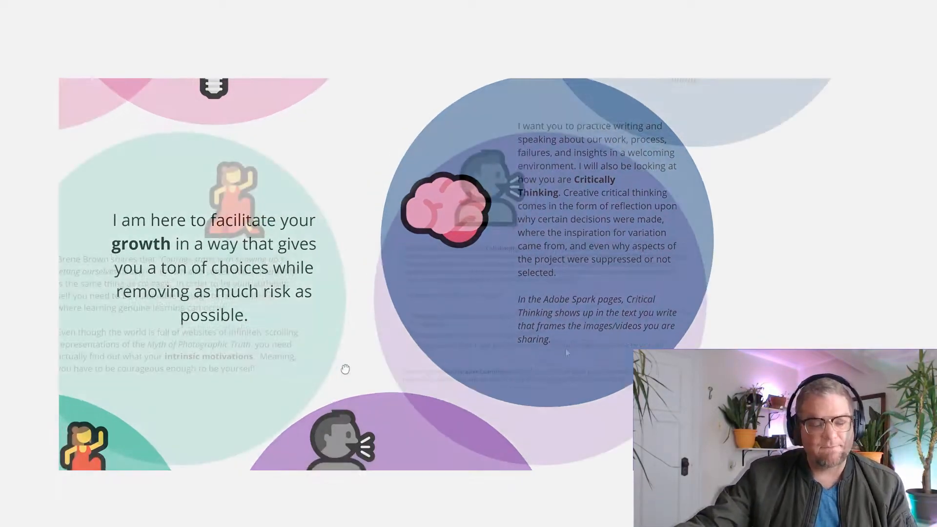
scroll("down", 3)
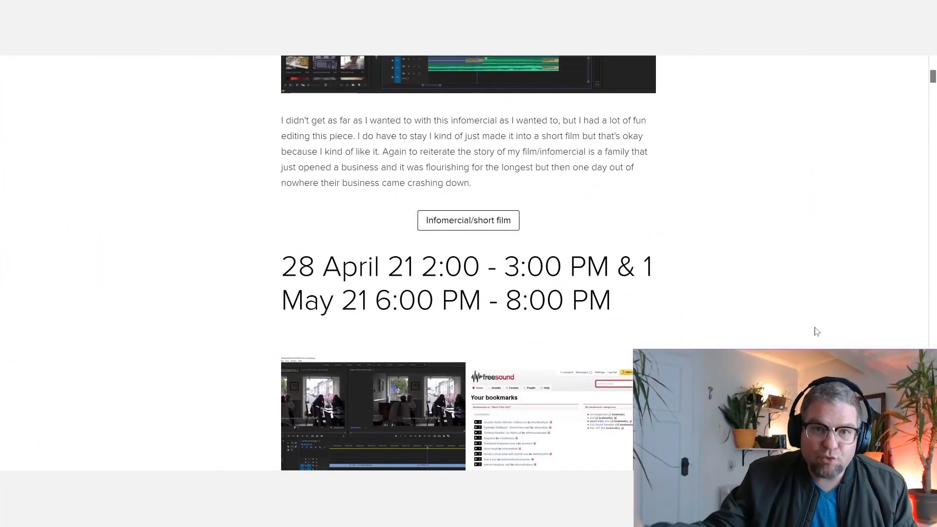
Scroll through the February and March process entries down to the Mar 30th, 2021 storyboard
scroll("down", 3)
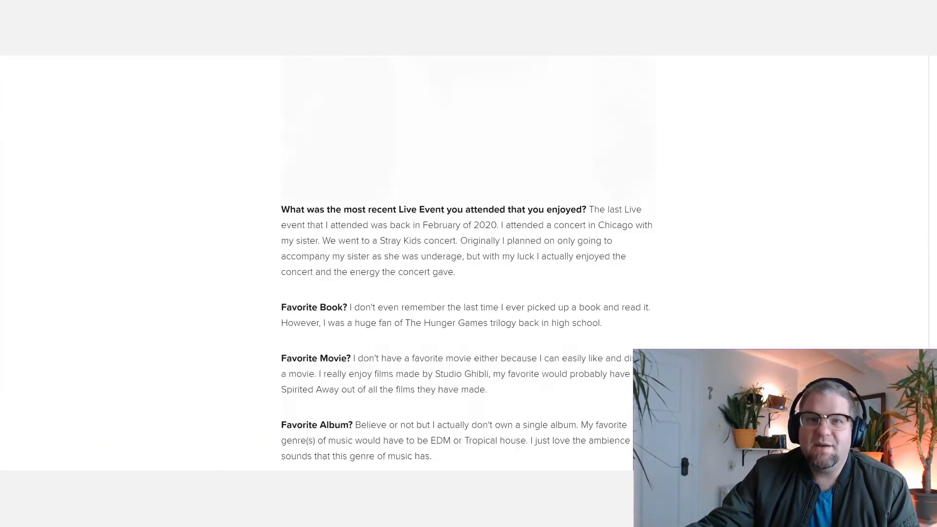
scroll("up", 3)
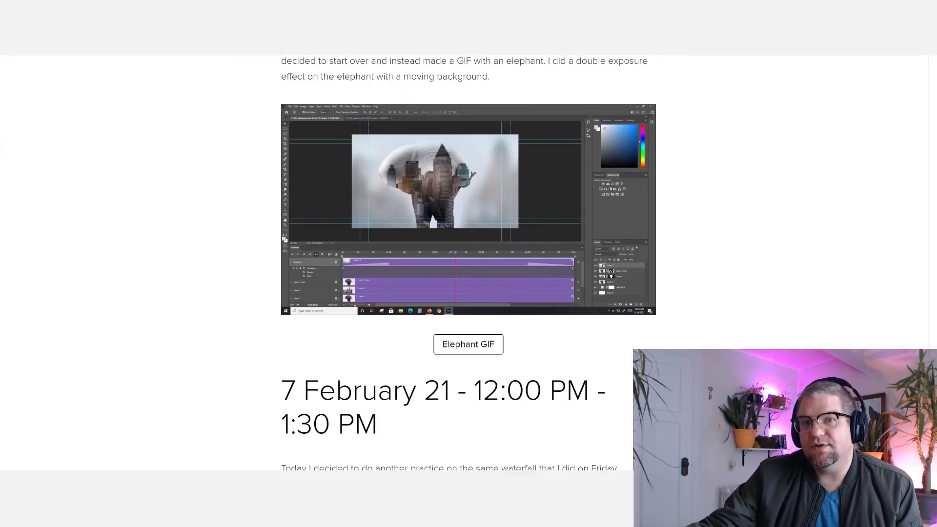
scroll("down", 3)
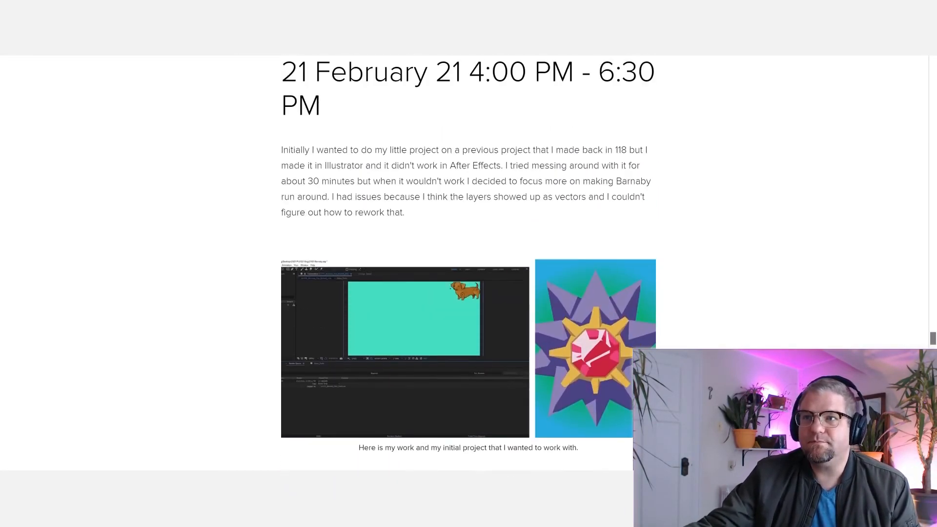
scroll("down", 3)
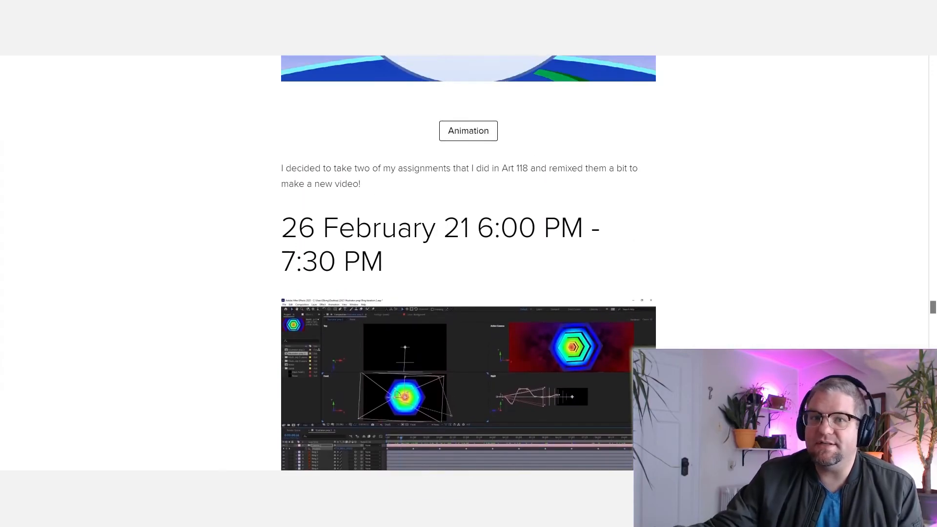
scroll("down", 3)
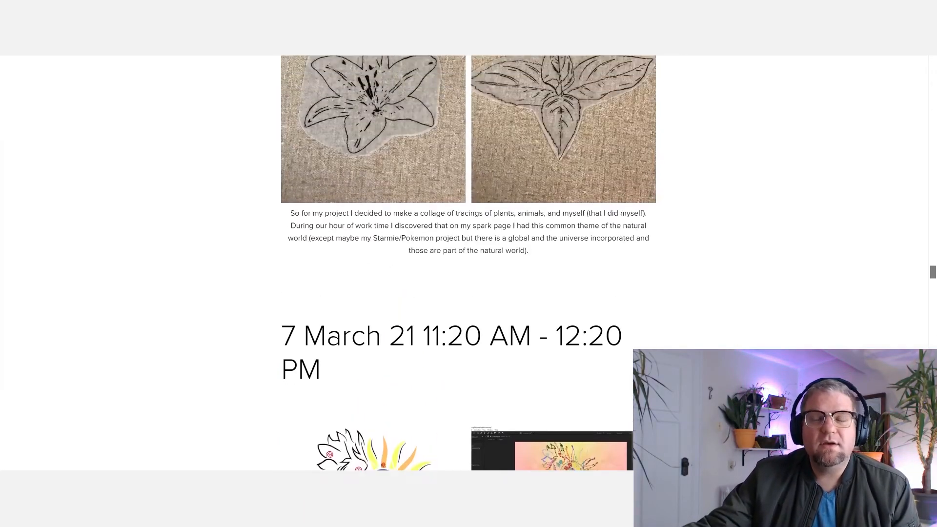
scroll("down", 3)
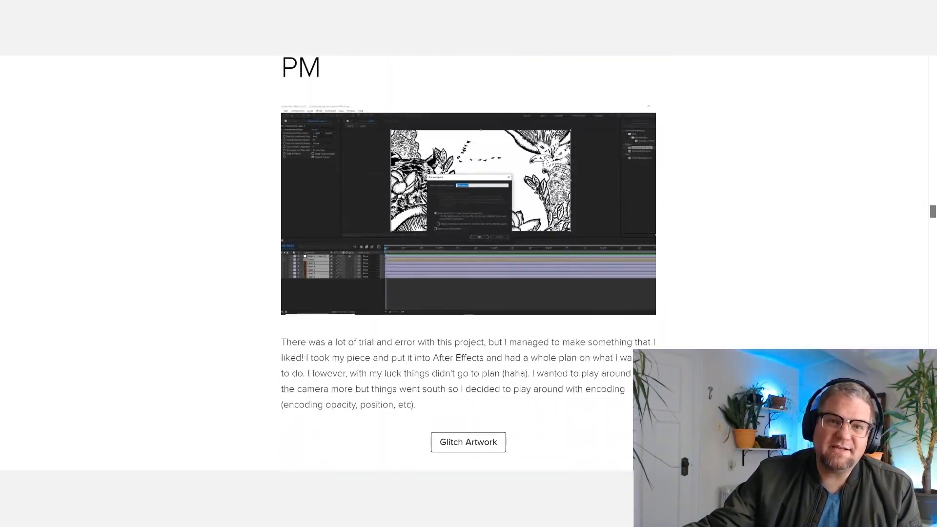
scroll("down", 3)
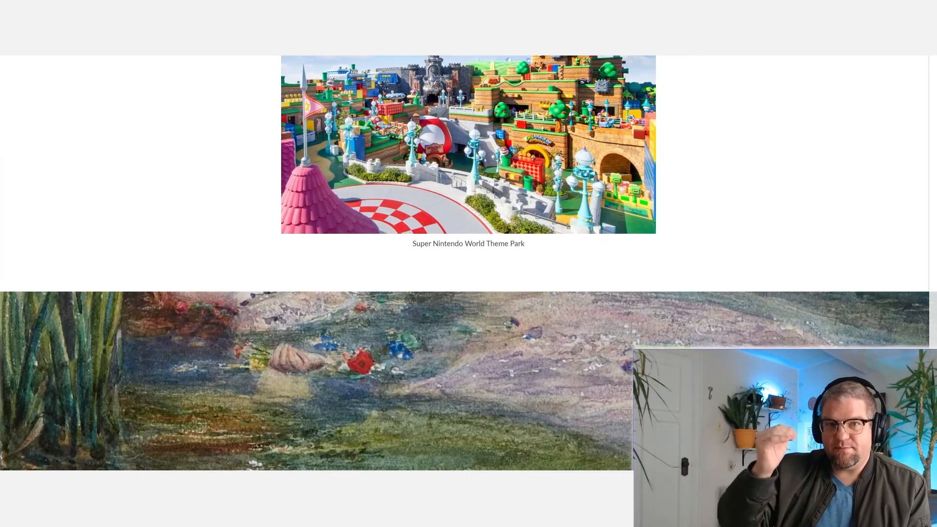
scroll("down", 3)
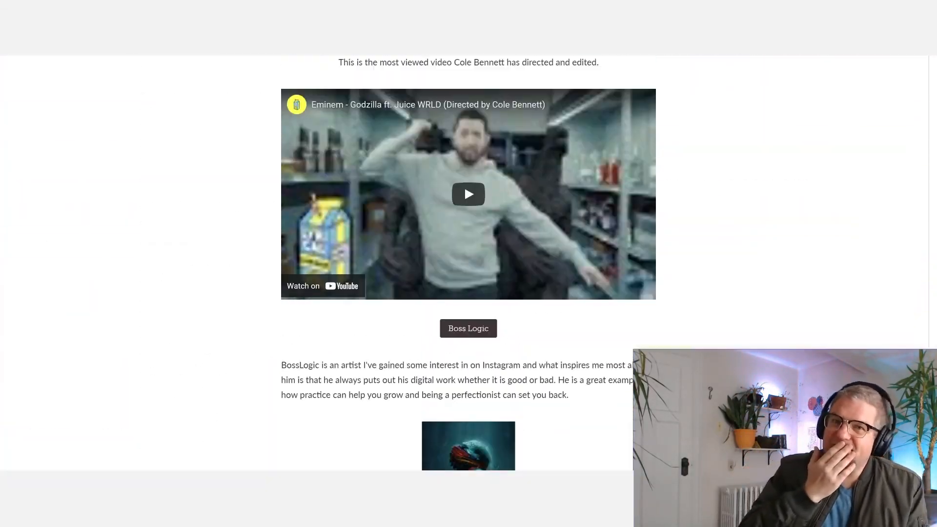
scroll("down", 3)
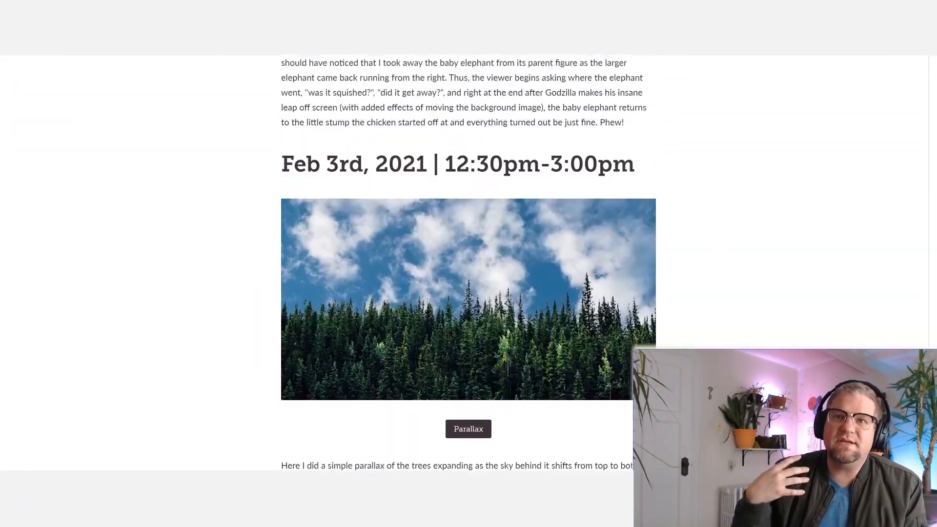
scroll("down", 3)
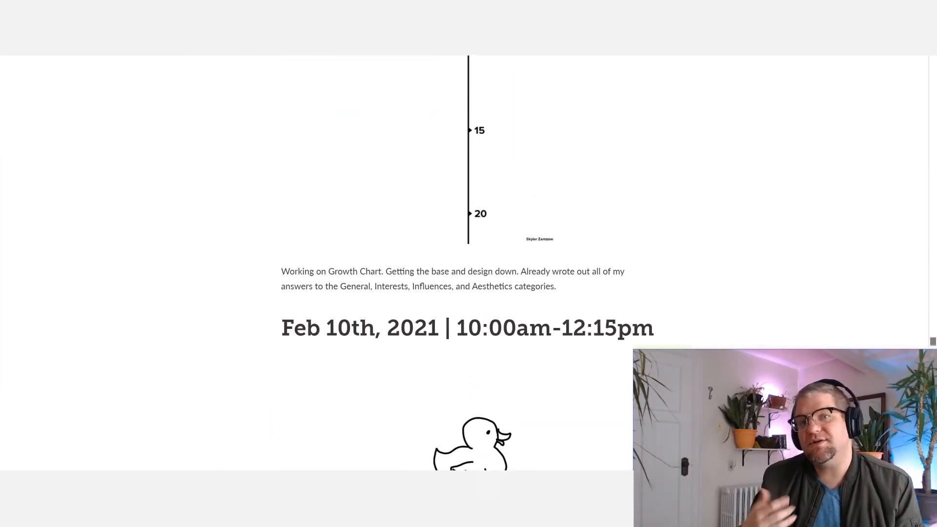
scroll("down", 3)
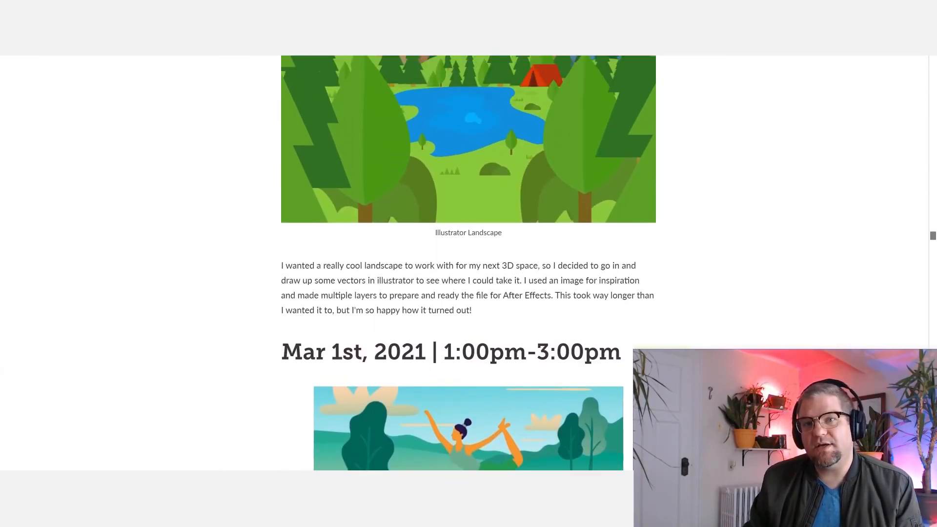
scroll("down", 3)
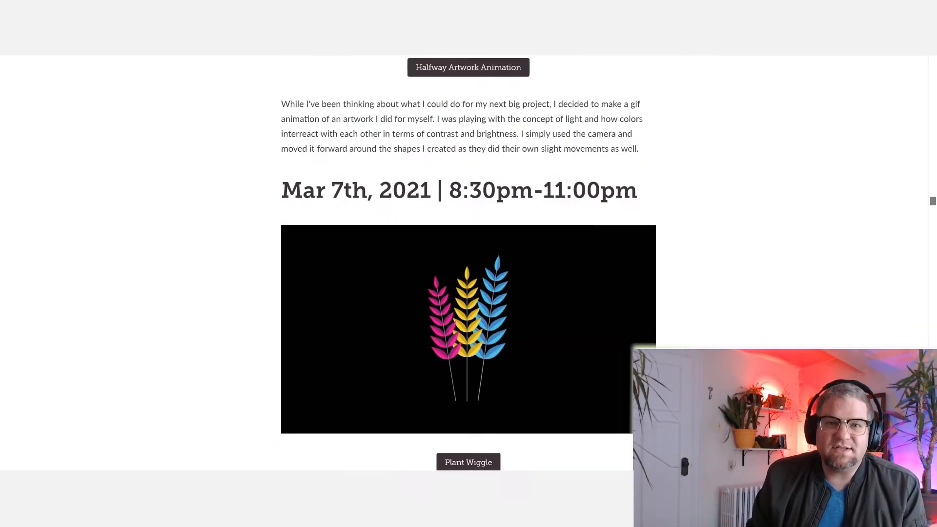
scroll("down", 3)
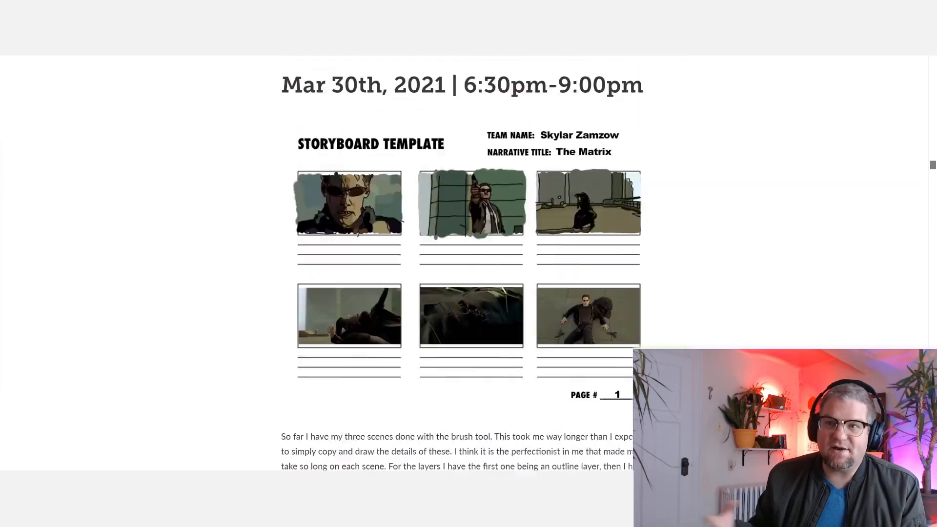
scroll("down", 3)
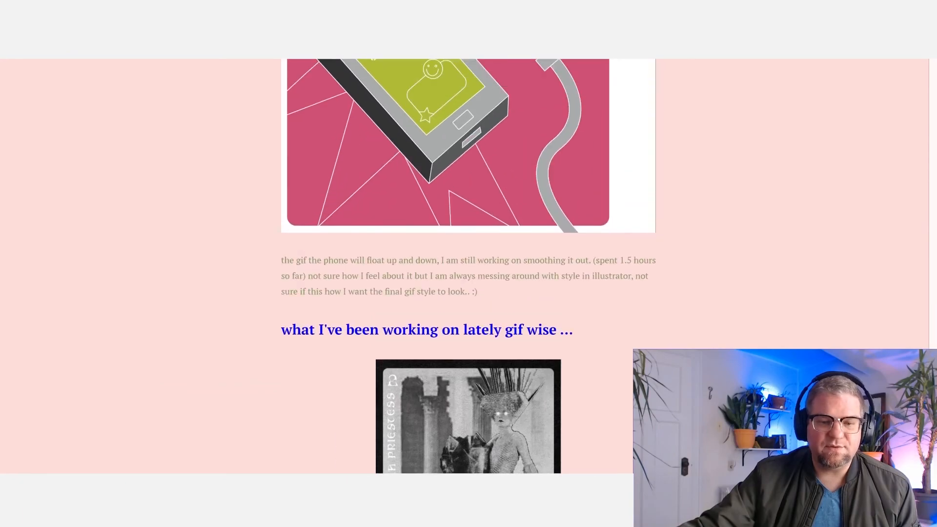
Scroll the pink blog past the embedded videos and '3d ish' section to the dream drawing
scroll("down", 3)
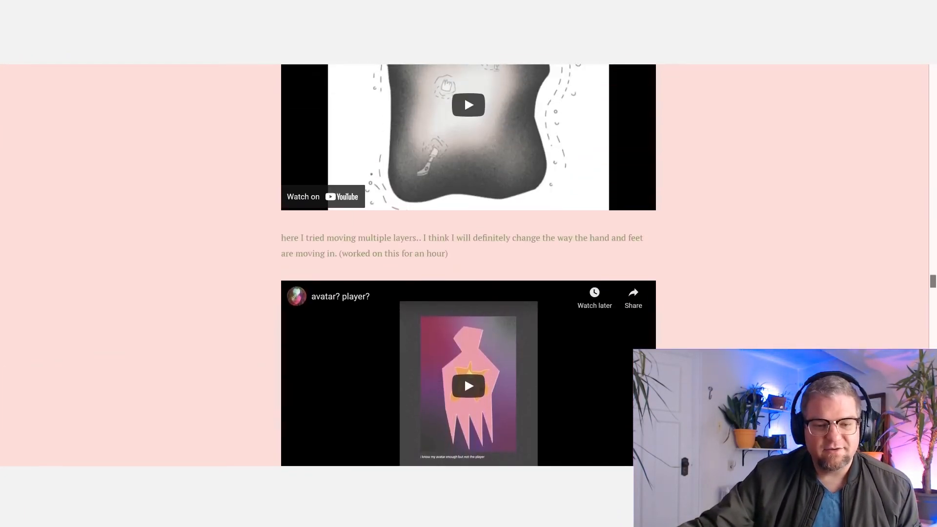
scroll("down", 3)
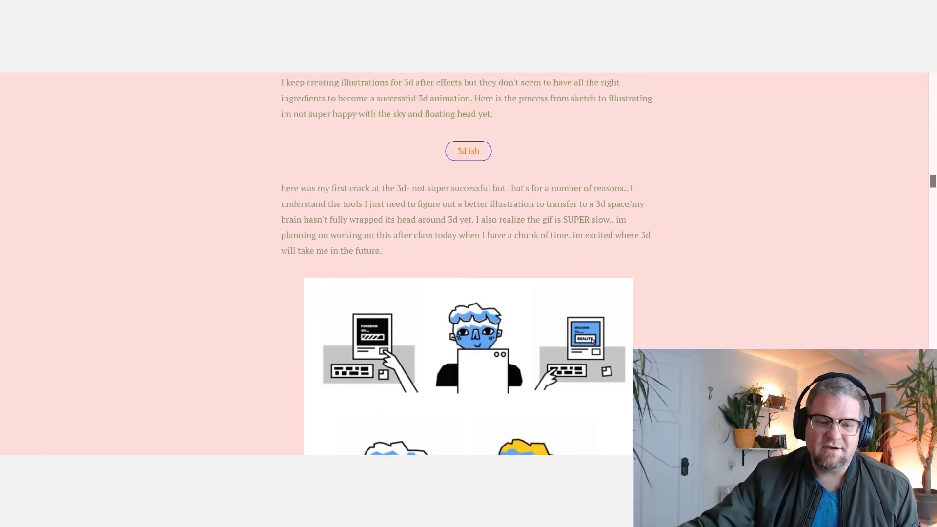
scroll("down", 3)
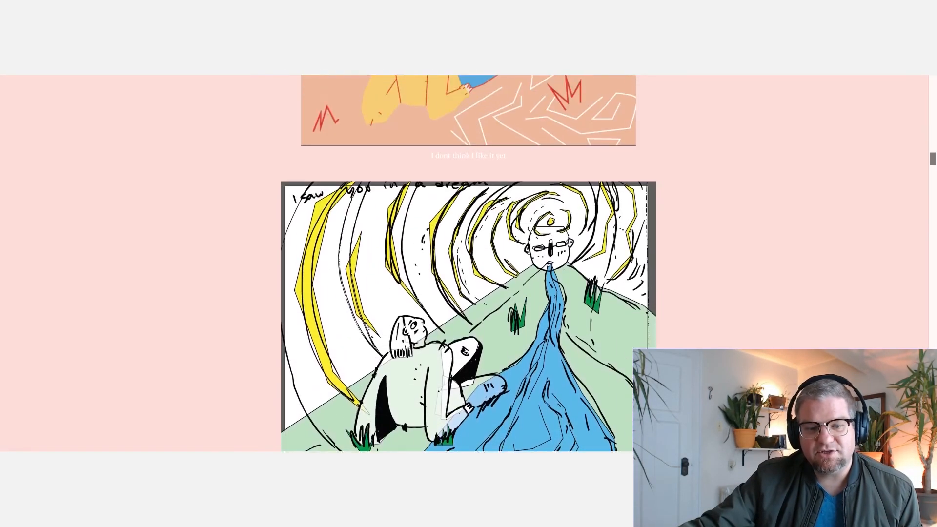
scroll("down", 3)
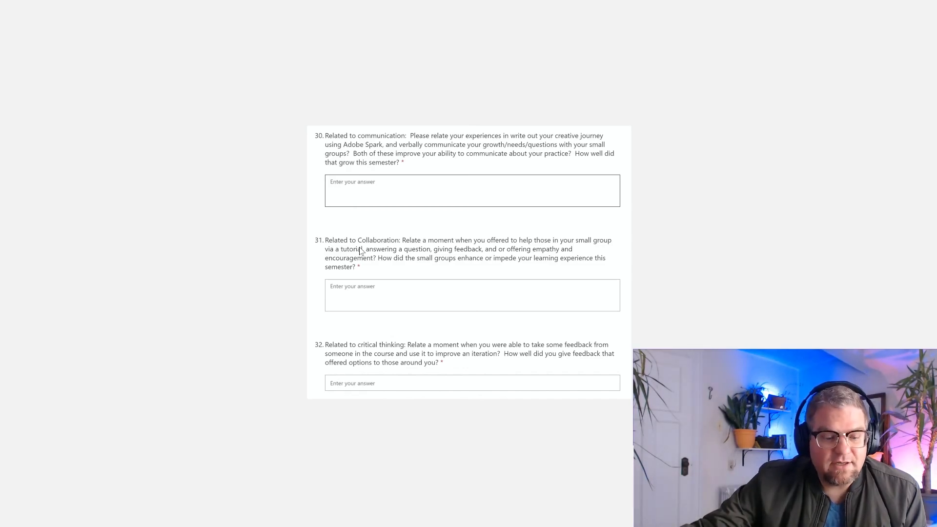
mouse_move(372, 349)
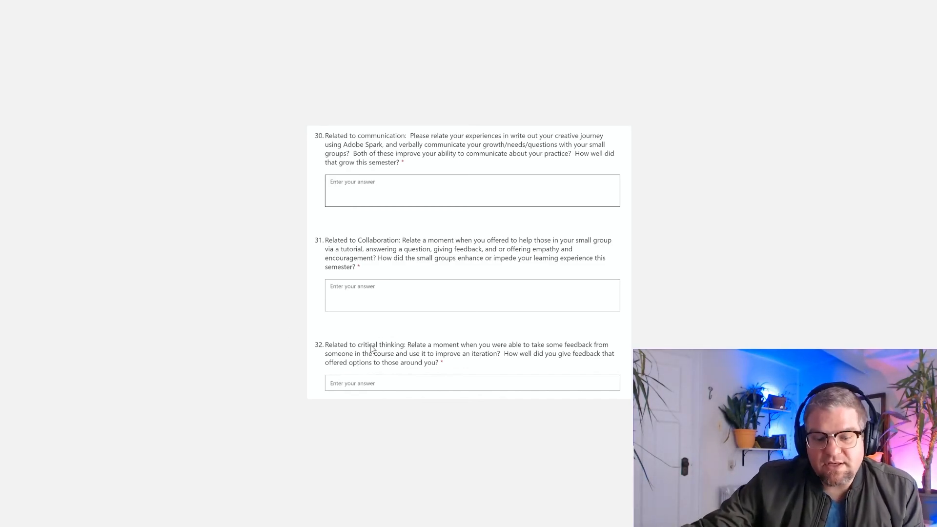